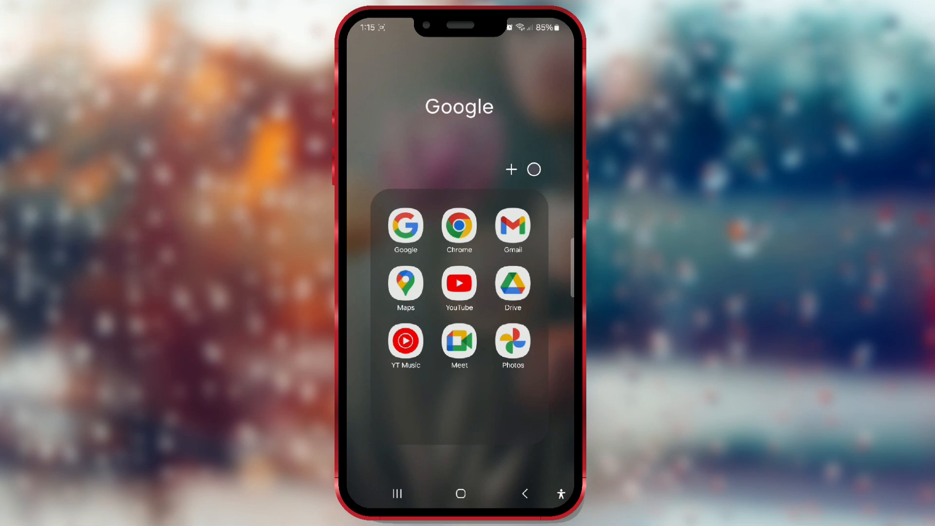
# - Launch YouTube from the Google folder and scroll through the home feed
pyautogui.click(459, 284)
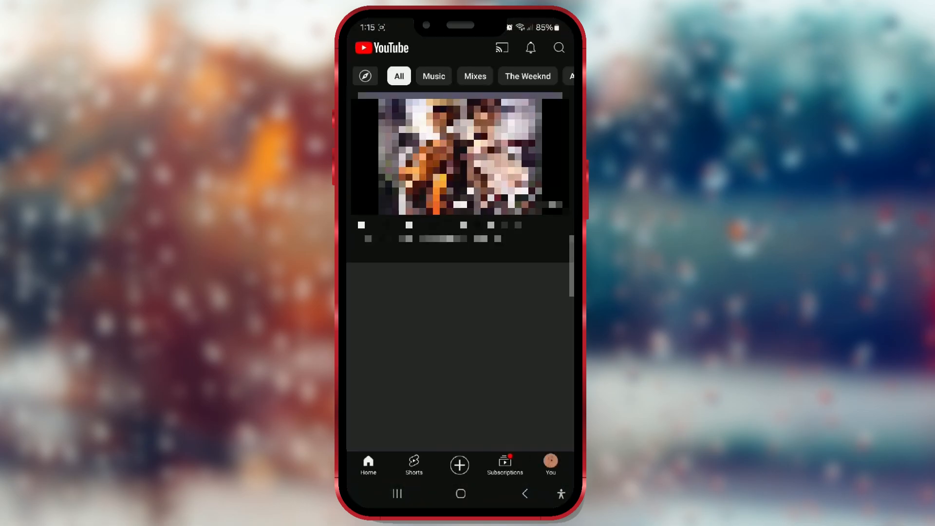
pyautogui.scroll(-3)
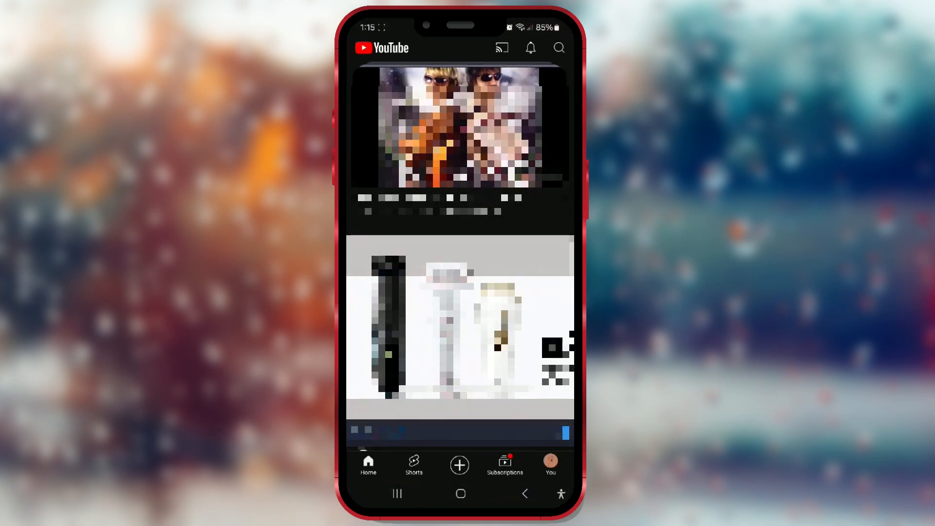
# - Play the latest Your Digital Friend video, about renaming files on Mega Cloud
pyautogui.click(558, 48)
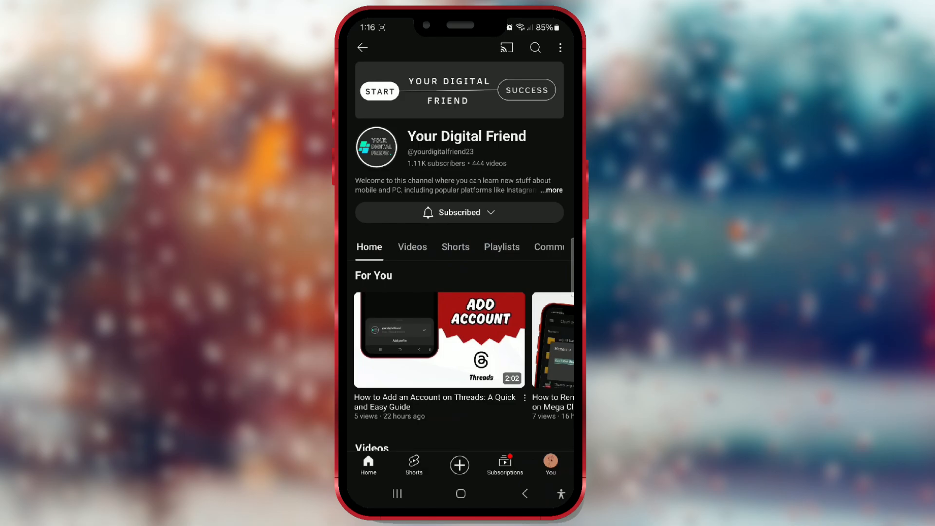
pyautogui.click(412, 246)
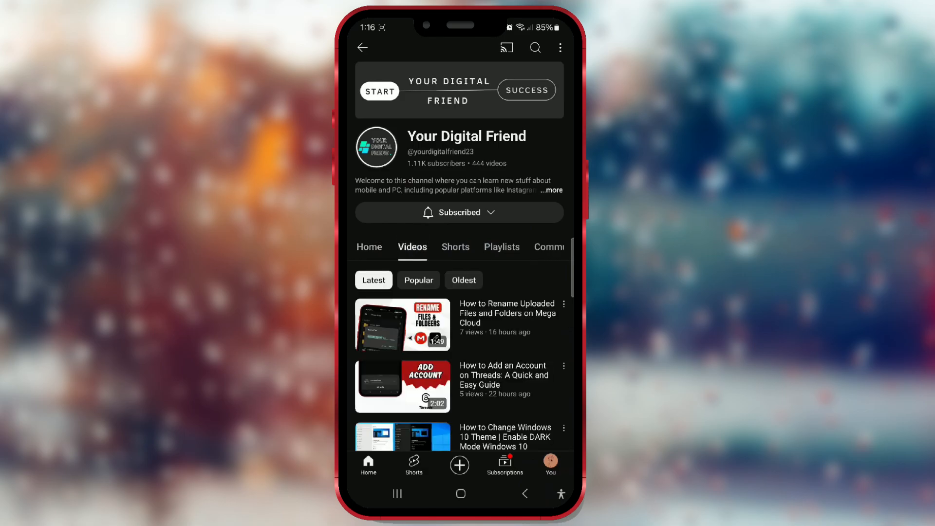
pyautogui.click(402, 325)
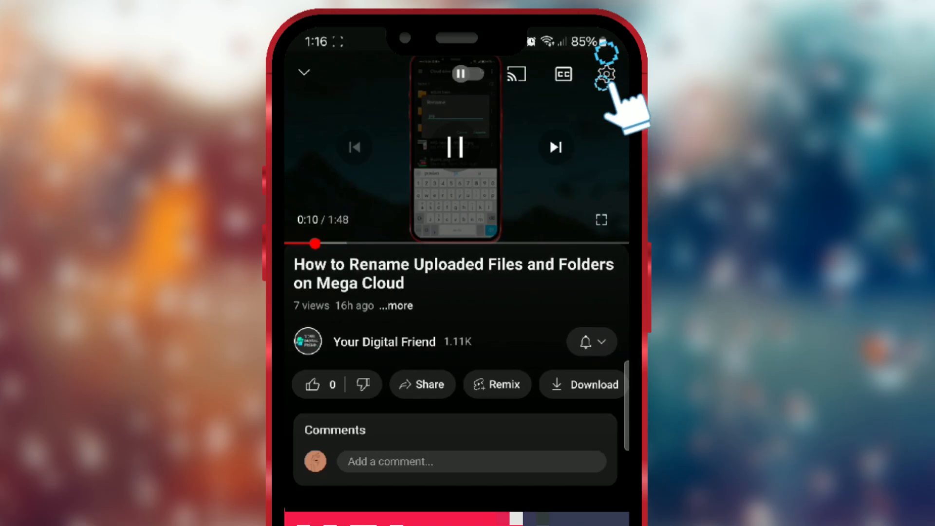
# - Open the gear settings sheet on the Mega Cloud renaming video
pyautogui.click(604, 76)
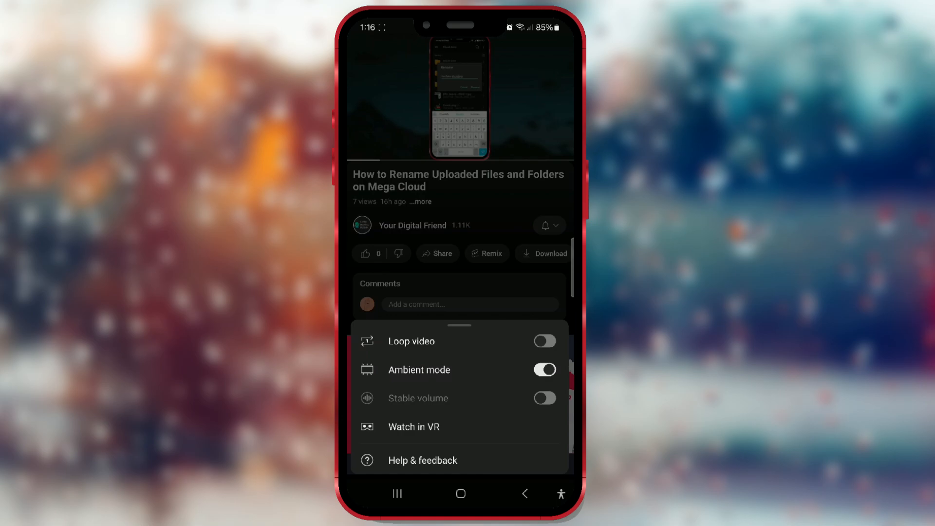
# - Switch the Loop video toggle on in the player settings sheet
pyautogui.click(545, 341)
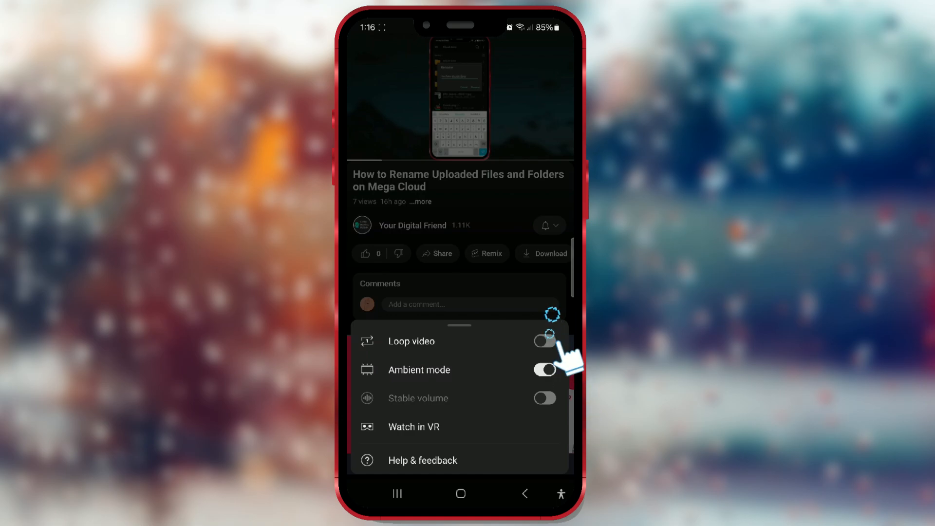
pyautogui.click(545, 340)
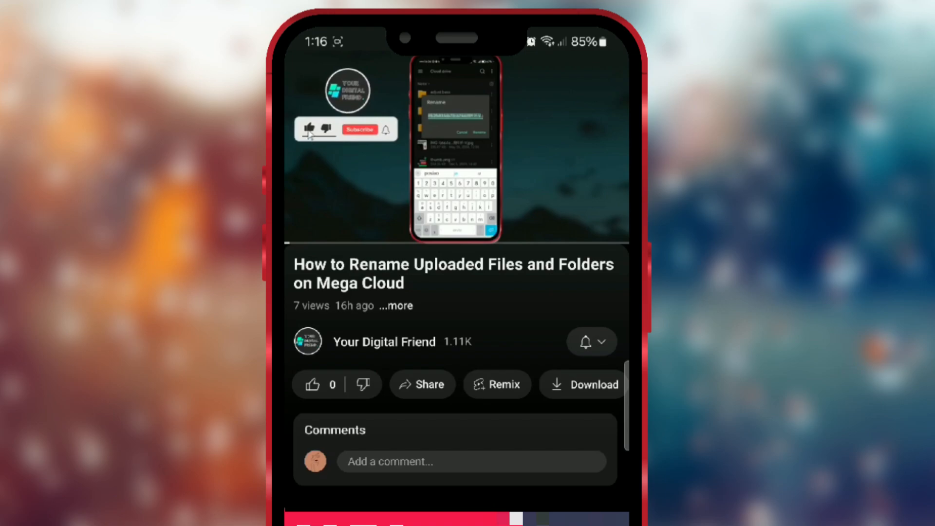
pyautogui.click(362, 128)
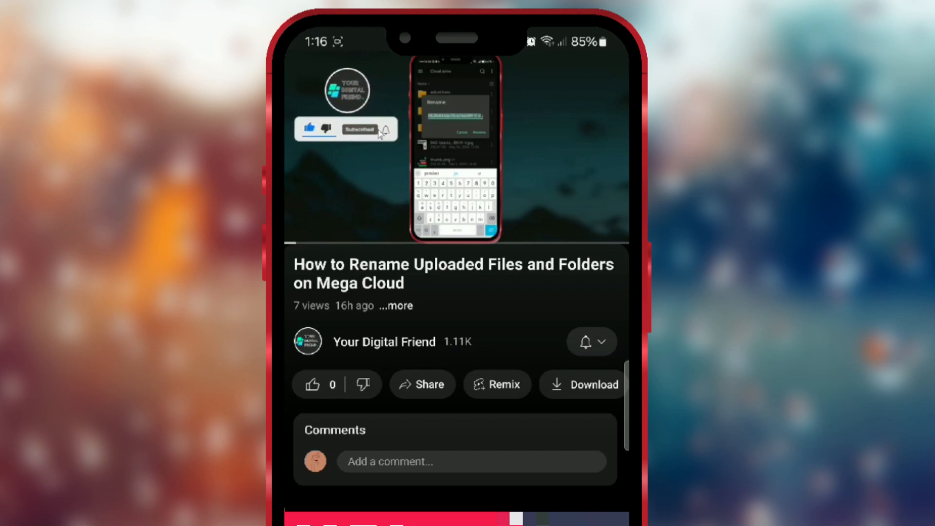